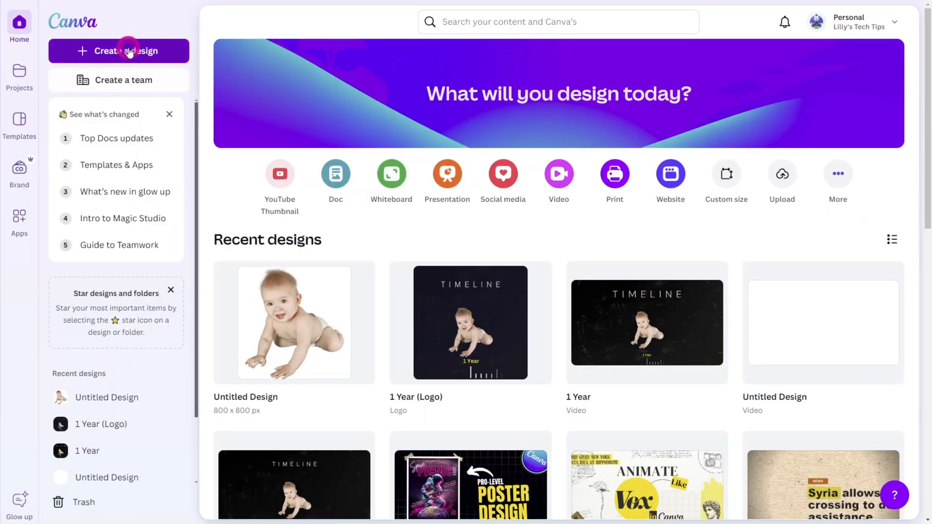
Create a new blank Video design by searching 'VIDEO' under Create a design
click(118, 50)
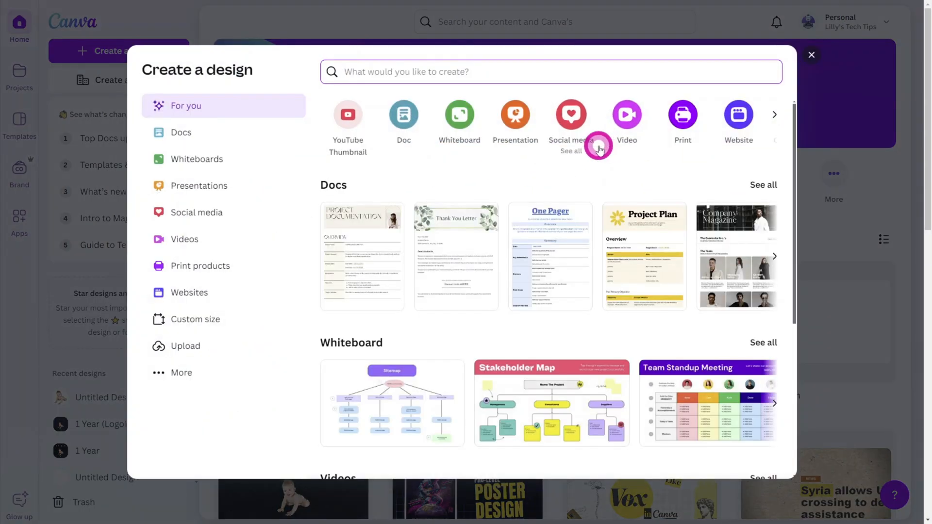
text(VIDEO)
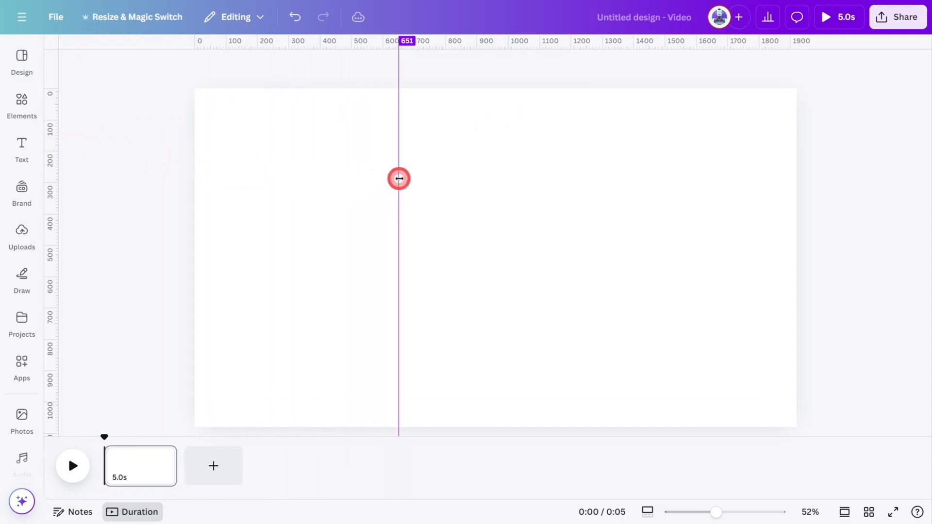
Place two vertical guides at about 640 px and 1269 px
drag(399, 179, 394, 179)
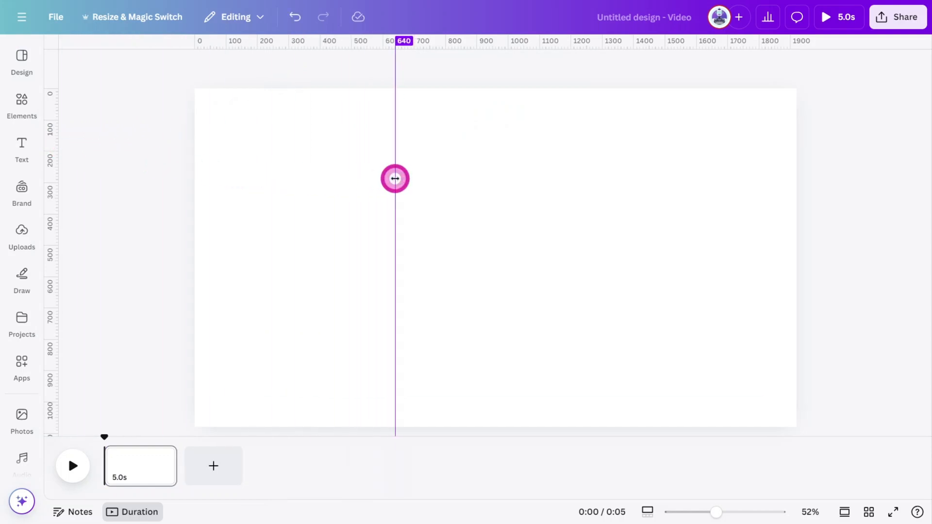
drag(395, 178, 558, 194)
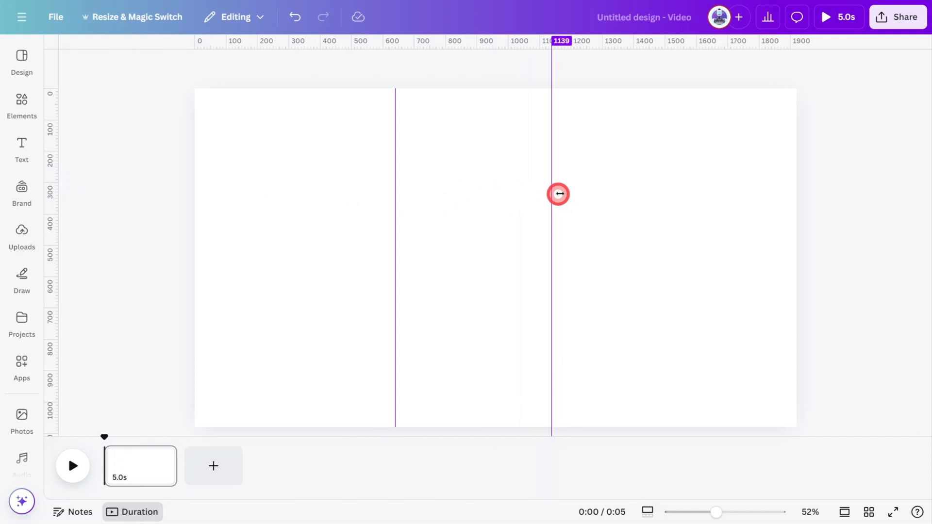
drag(558, 194, 591, 191)
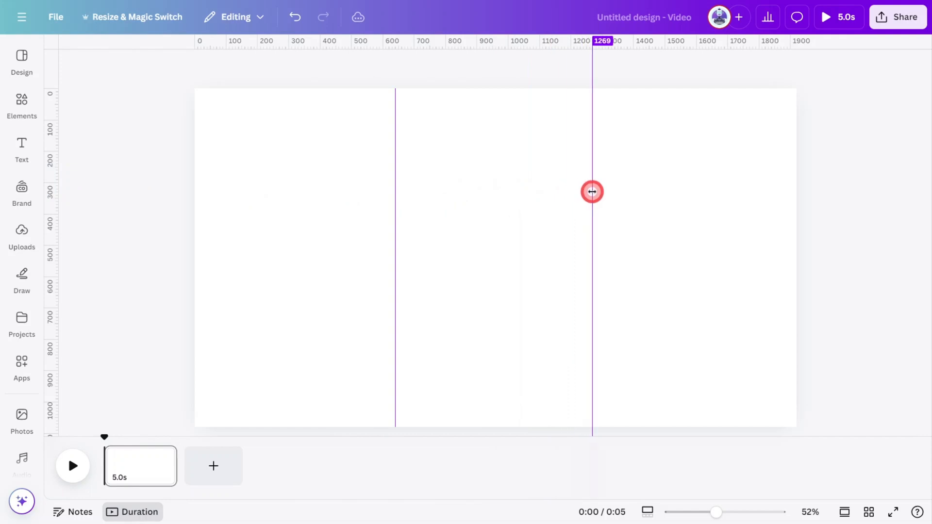
drag(591, 191, 594, 191)
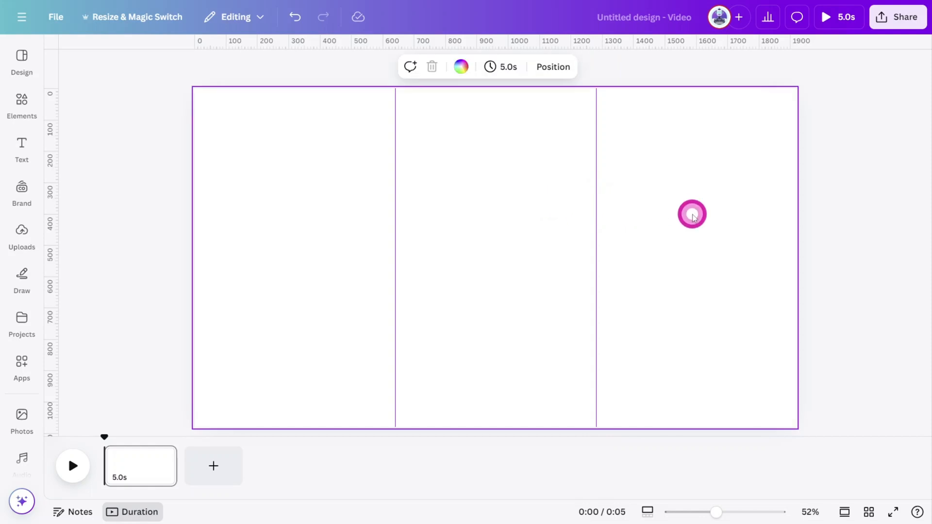
Add a black square and enlarge it over the left section
click(691, 215)
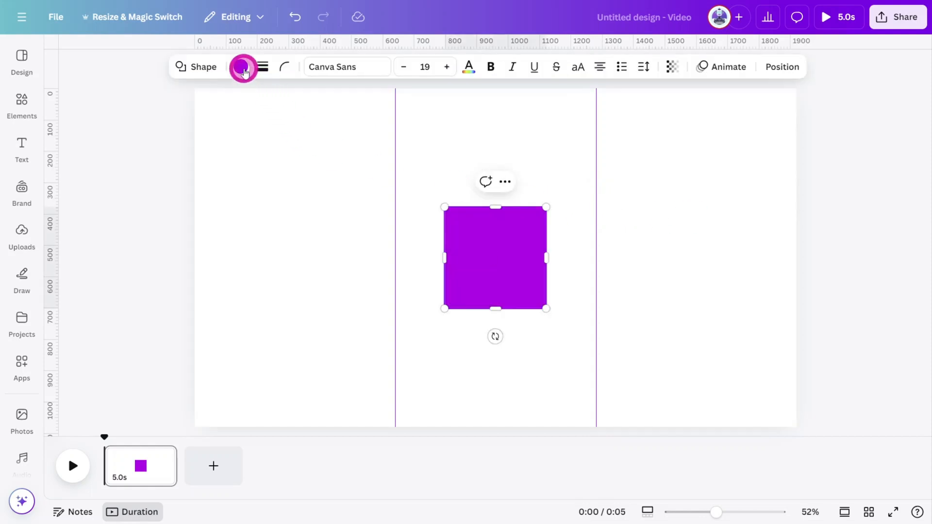
click(243, 67)
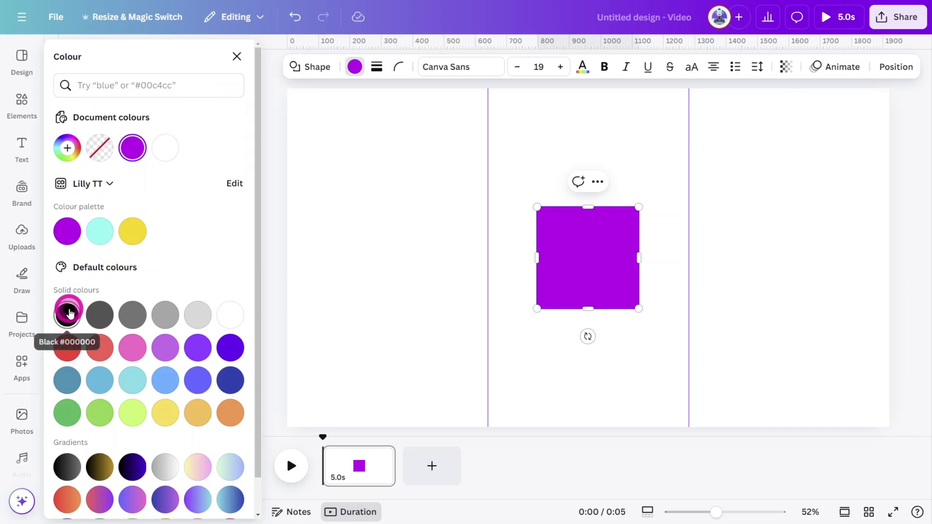
click(67, 315)
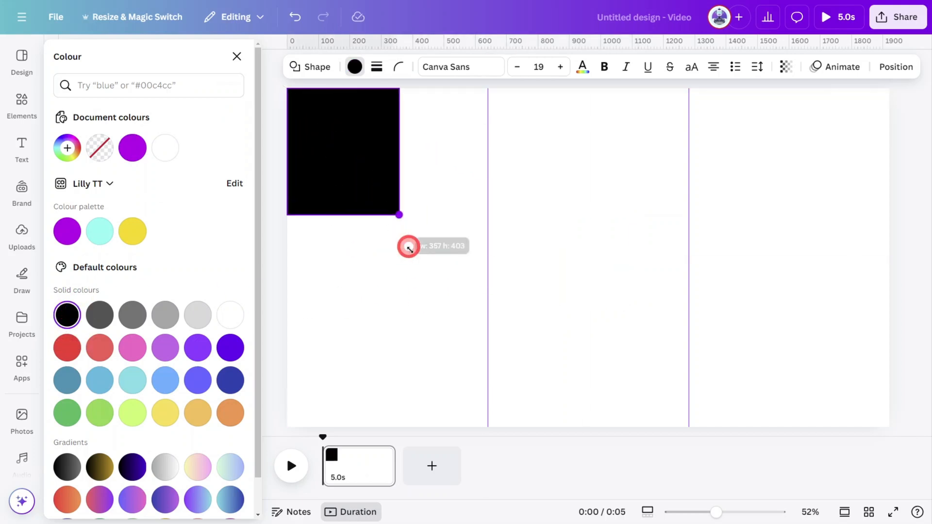
drag(400, 215, 482, 427)
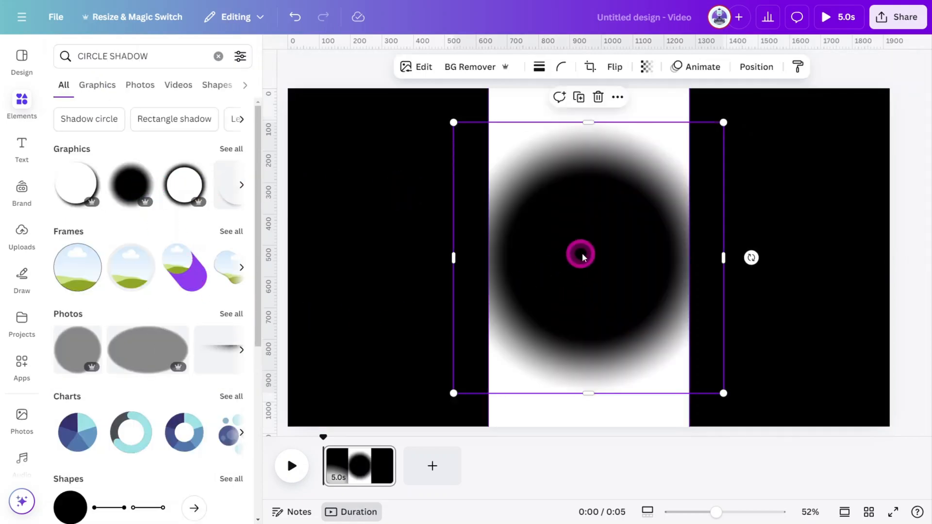
Move the blurred circle shadow to the bottom-left of the white centre strip
drag(583, 258, 429, 247)
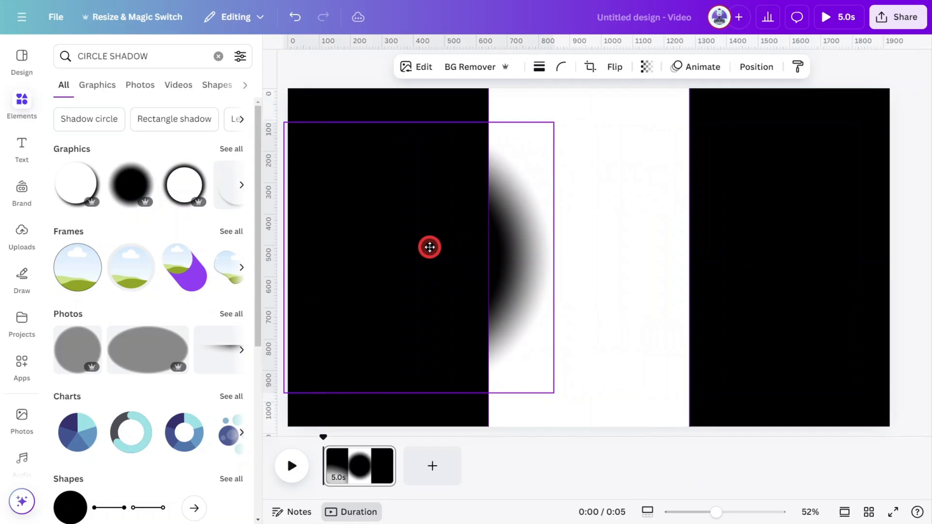
drag(429, 246, 434, 303)
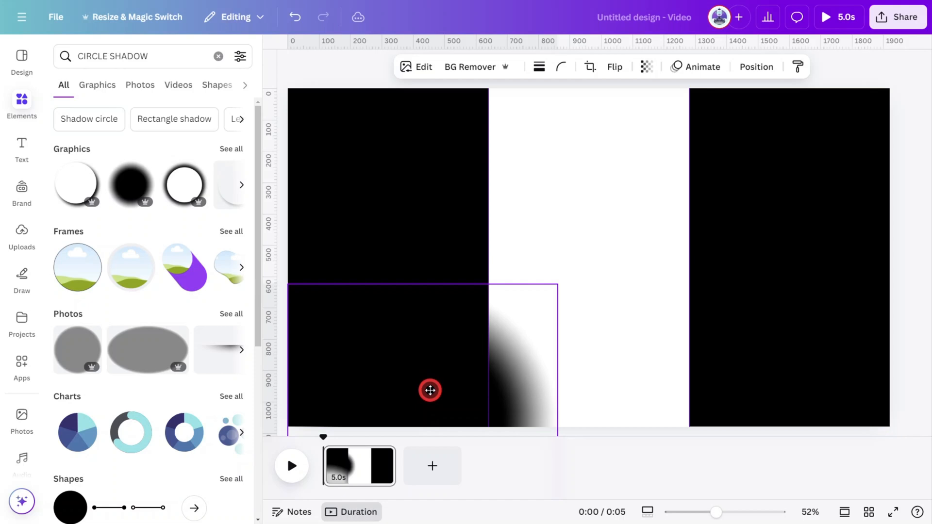
click(429, 390)
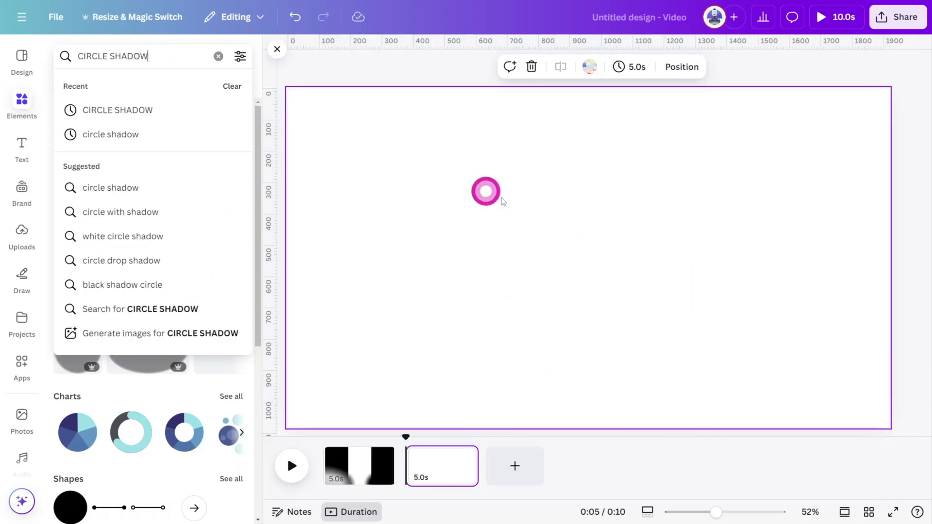
Add a 'RULER MEASUREMENT' graphic, resize it, and stretch it across the page bottom
drag(485, 191, 658, 232)
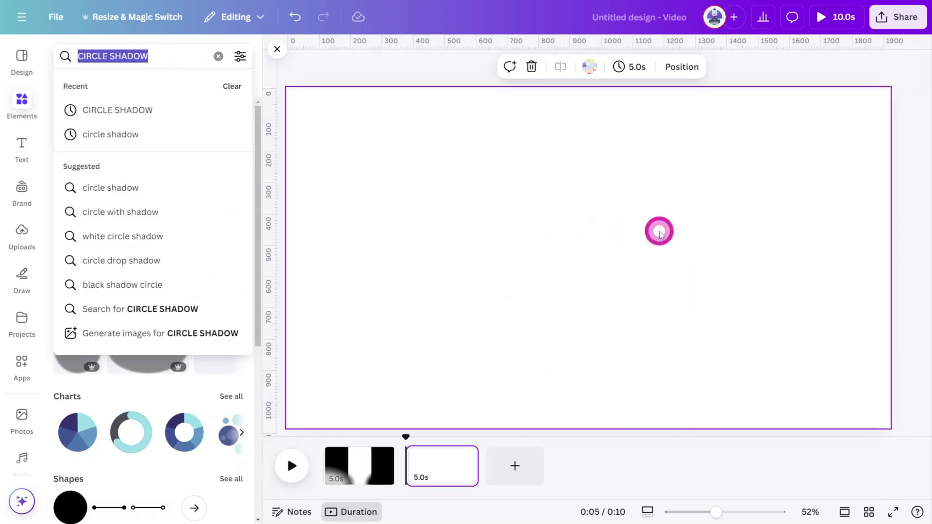
text(RULER MEASUREMENT)
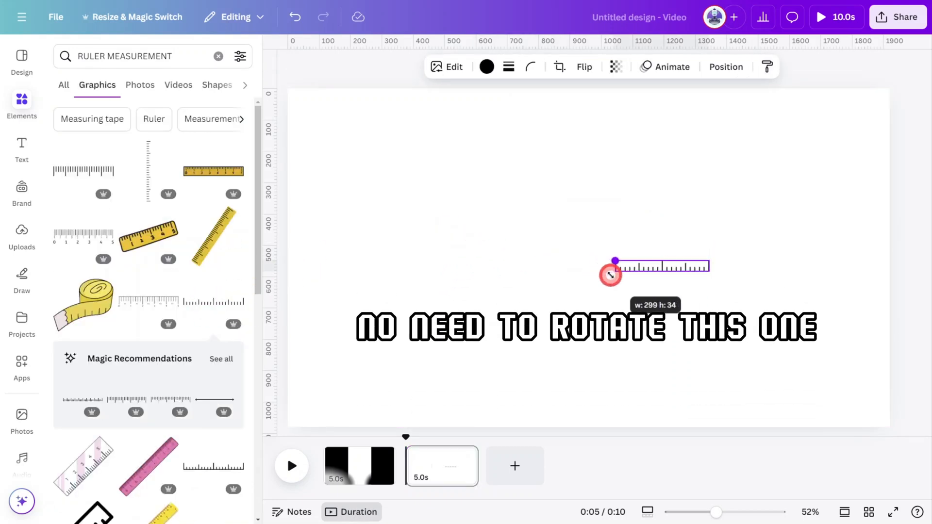
drag(610, 275, 855, 421)
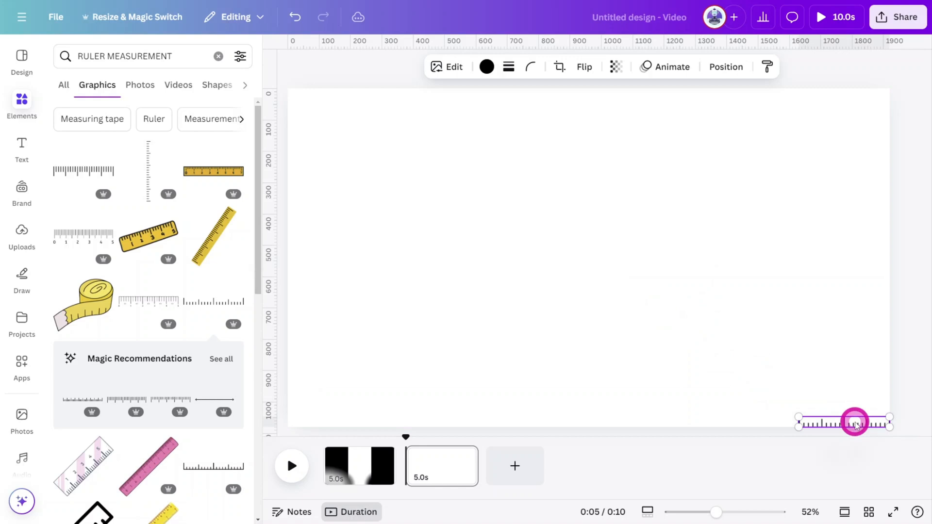
drag(853, 423, 802, 424)
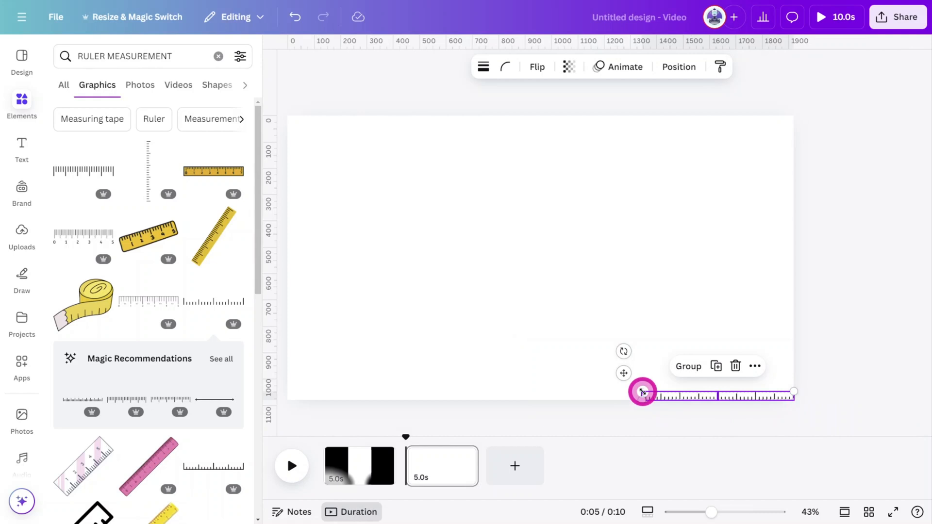
drag(642, 393, 564, 381)
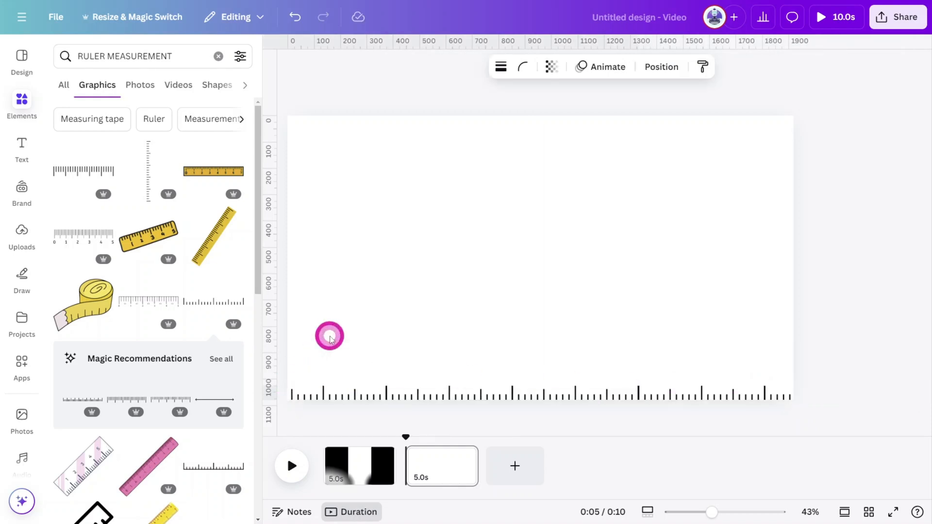
click(330, 336)
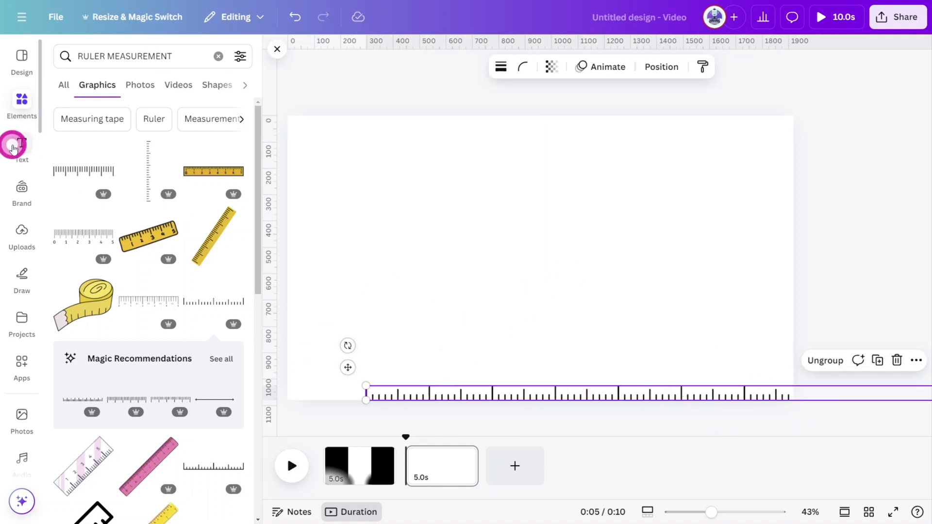
Add a yellow '1 Year' heading above the ruler's start, with a black background
click(21, 146)
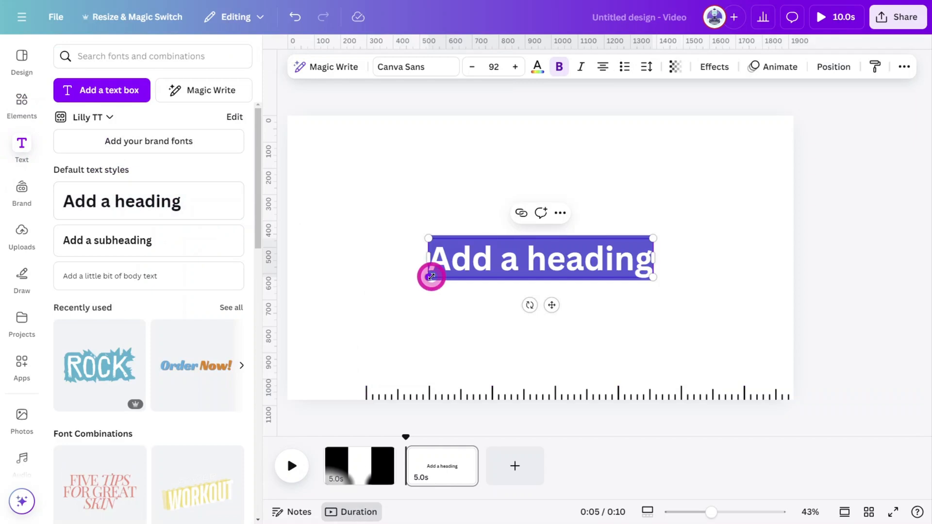
text(1 Year)
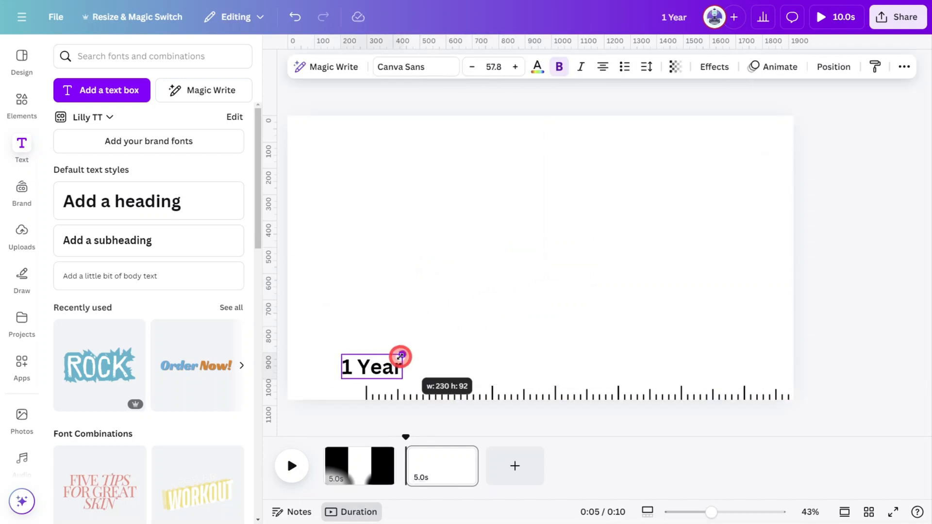
click(221, 465)
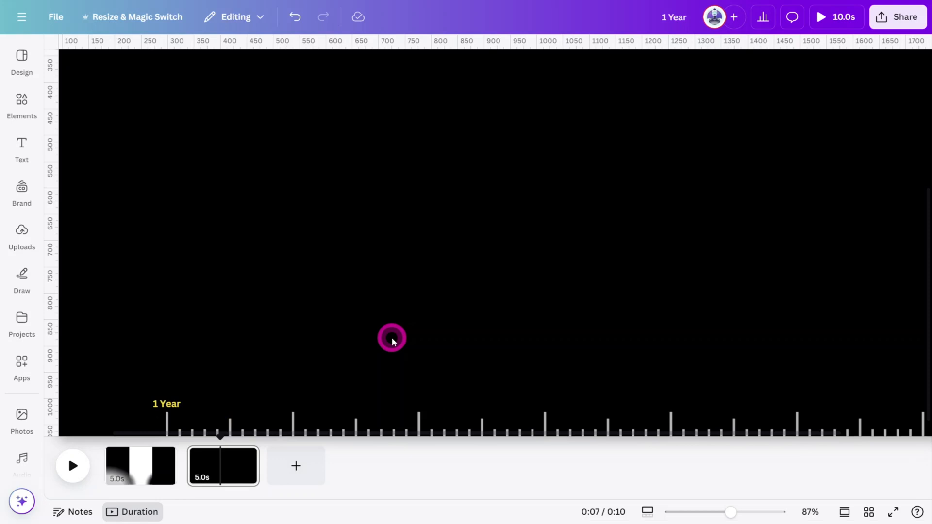
click(391, 338)
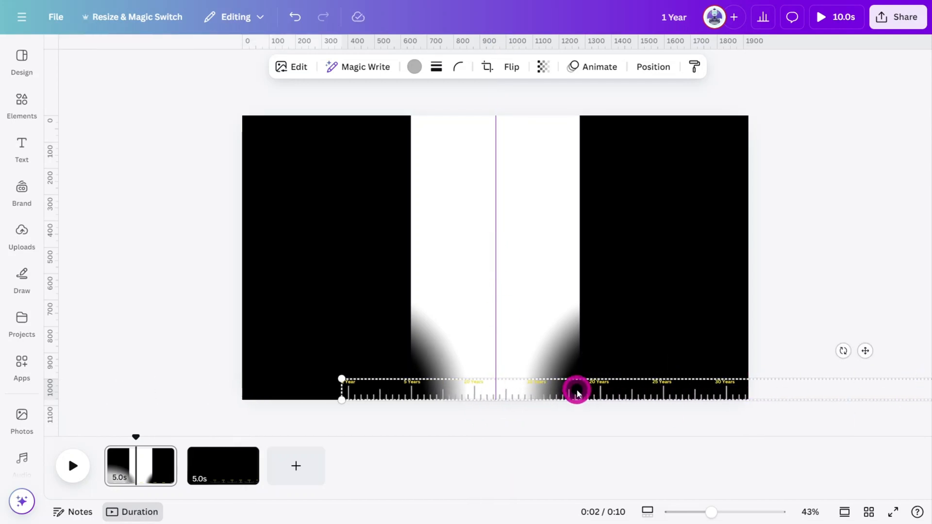
Slide the year ruler to start at the centre guide and make the page background black
drag(575, 392, 724, 386)
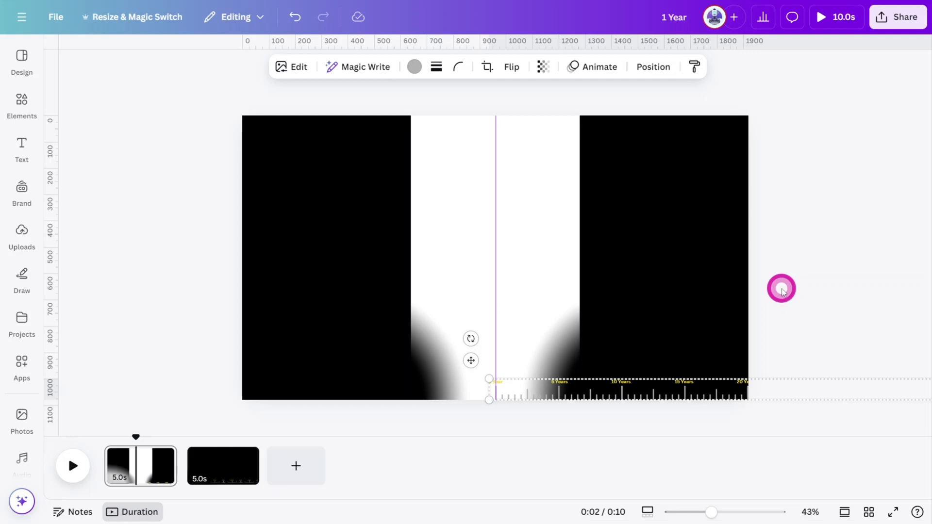
click(653, 66)
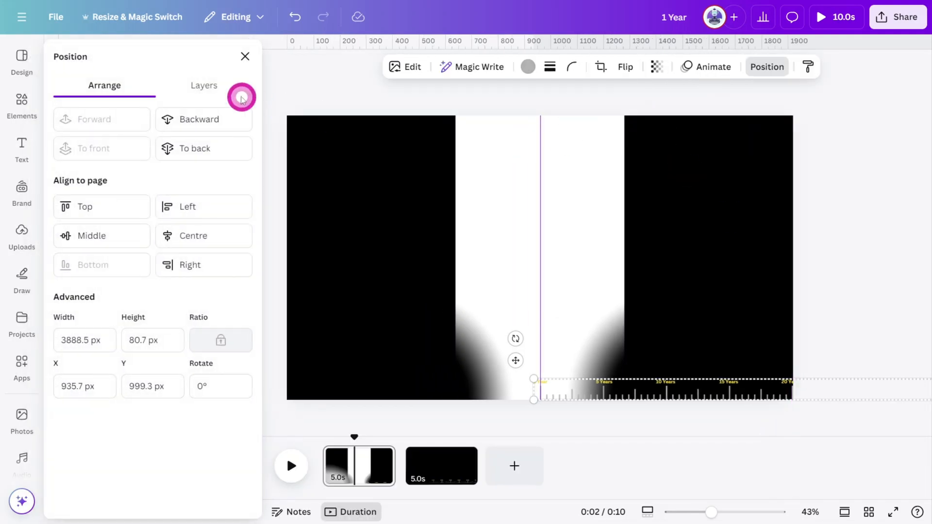
click(204, 85)
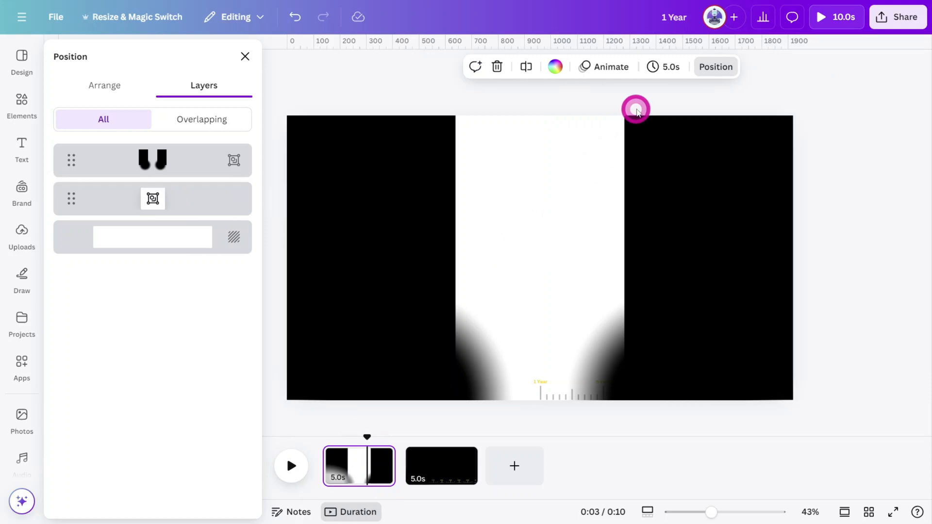
click(554, 66)
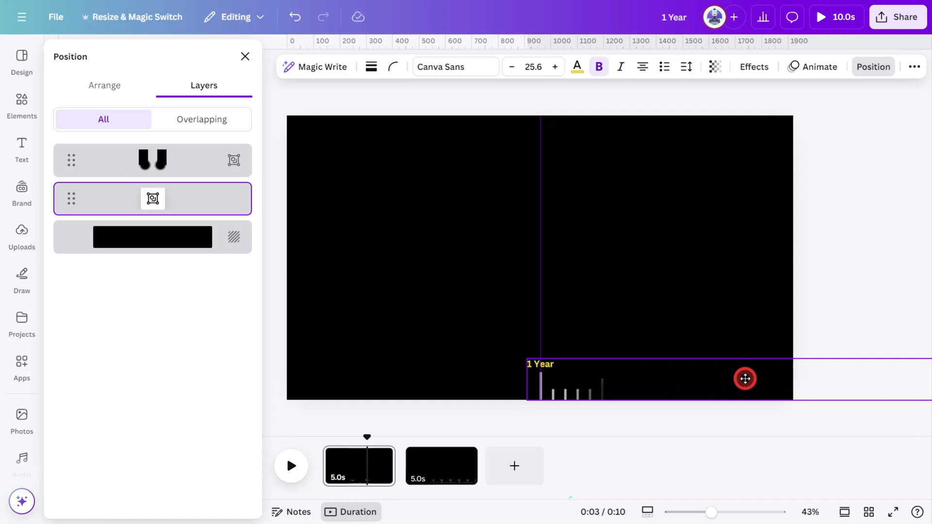
click(22, 107)
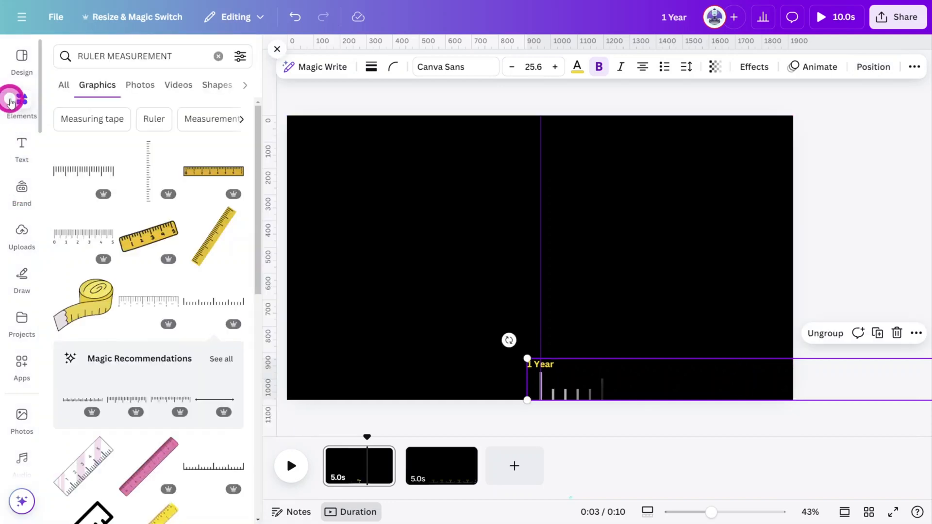
click(218, 56)
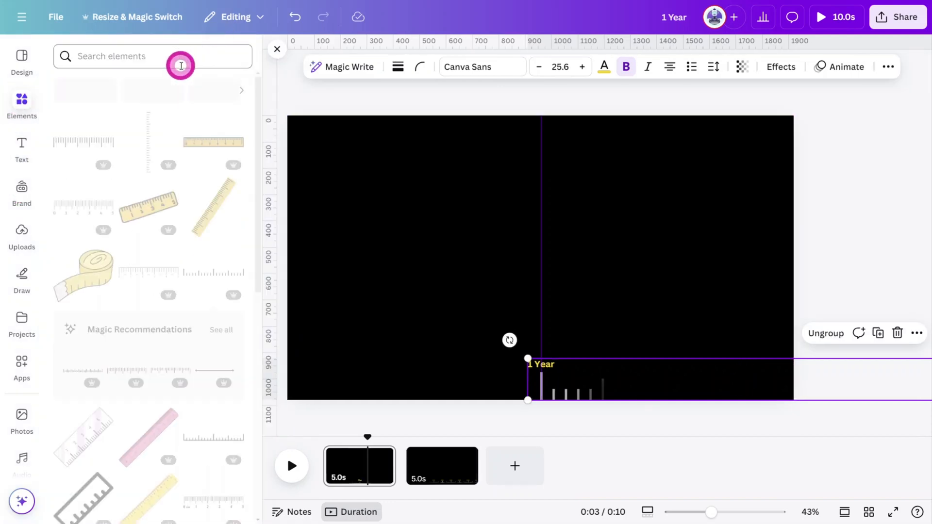
Add a 'GRUNGE OVERLAY TEXTURE' and a widely spaced TIMELINE title at the top
text(GRUNGE OVERLAY TEXTURE)
text(TIMELINE)
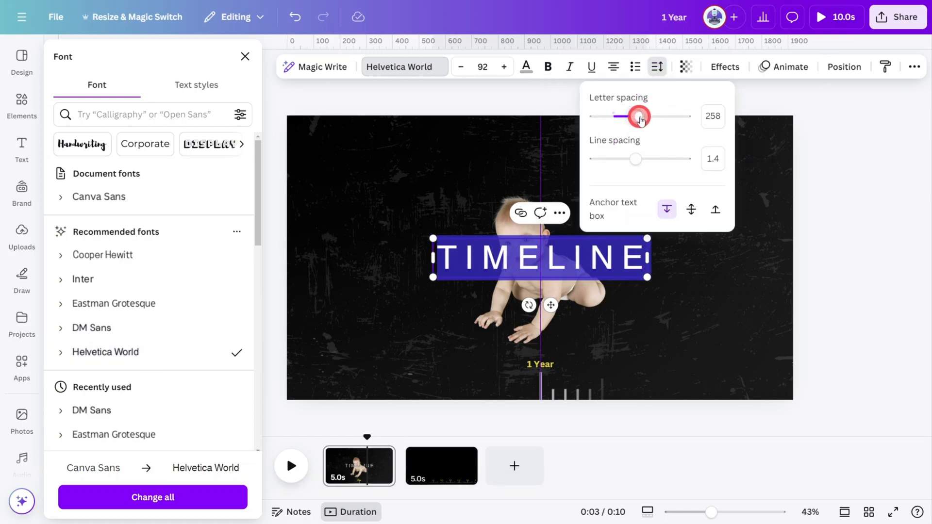
drag(638, 116, 670, 116)
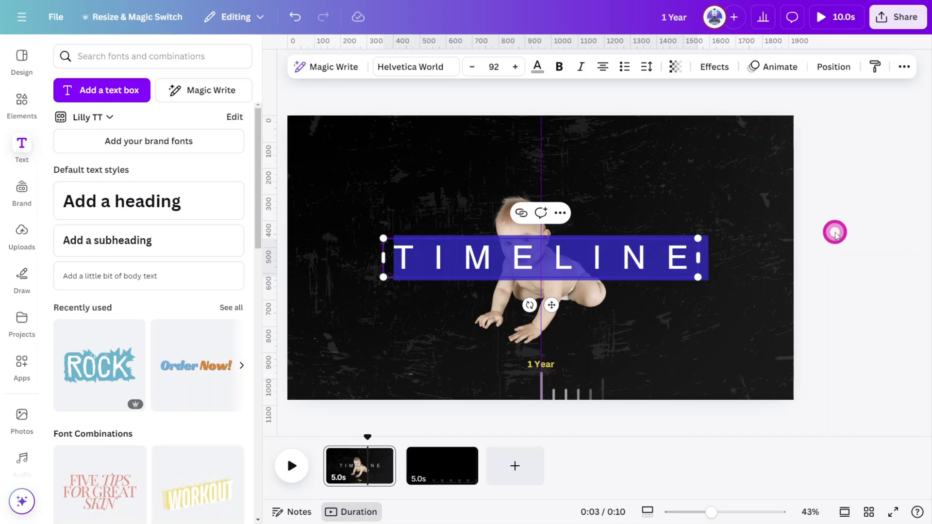
drag(540, 259, 540, 173)
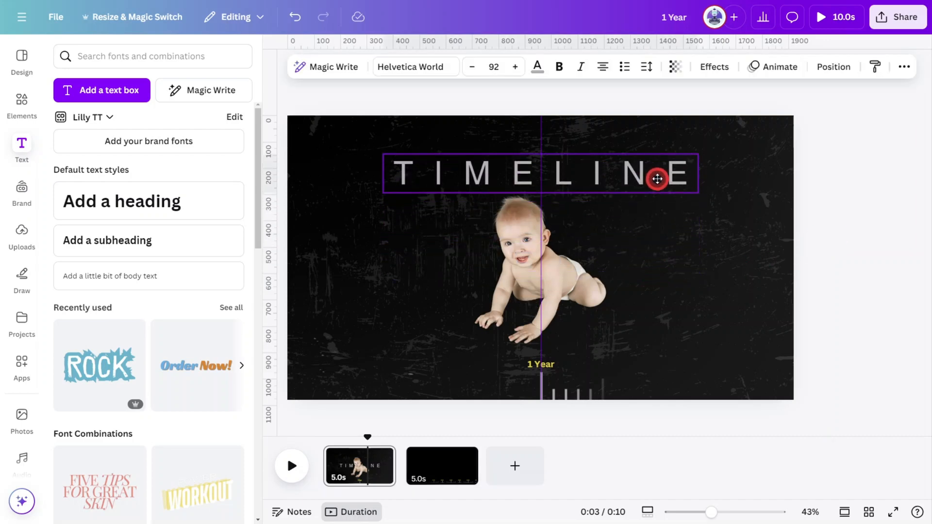
drag(657, 179, 657, 164)
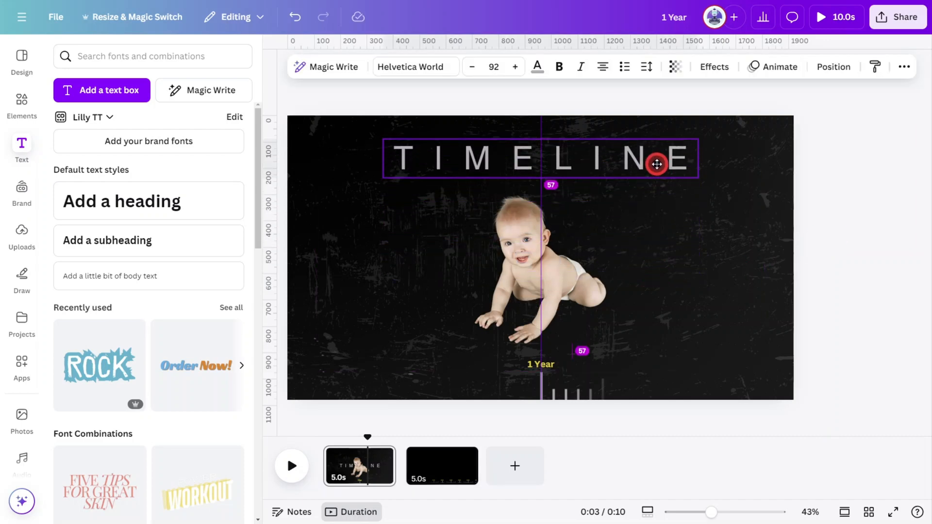
Apply the Succession animation to the baby photo, set to animate Both
click(835, 265)
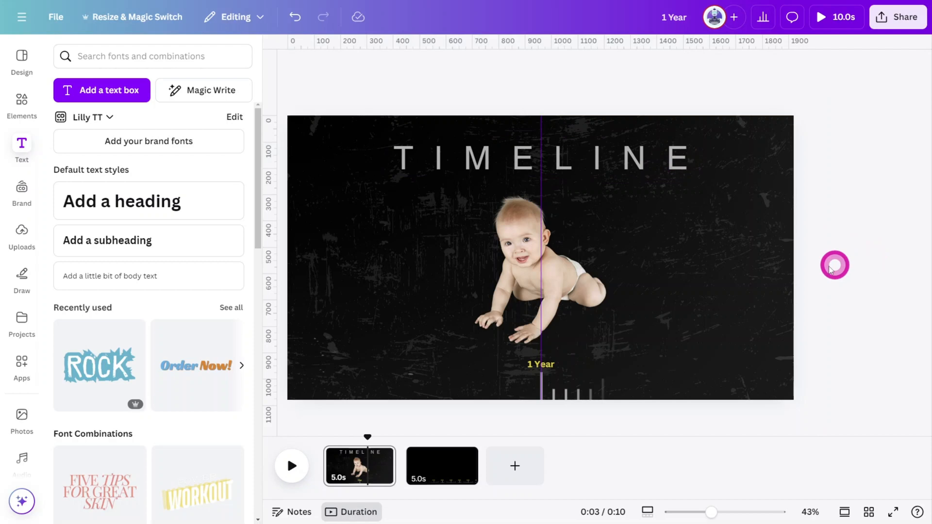
click(583, 294)
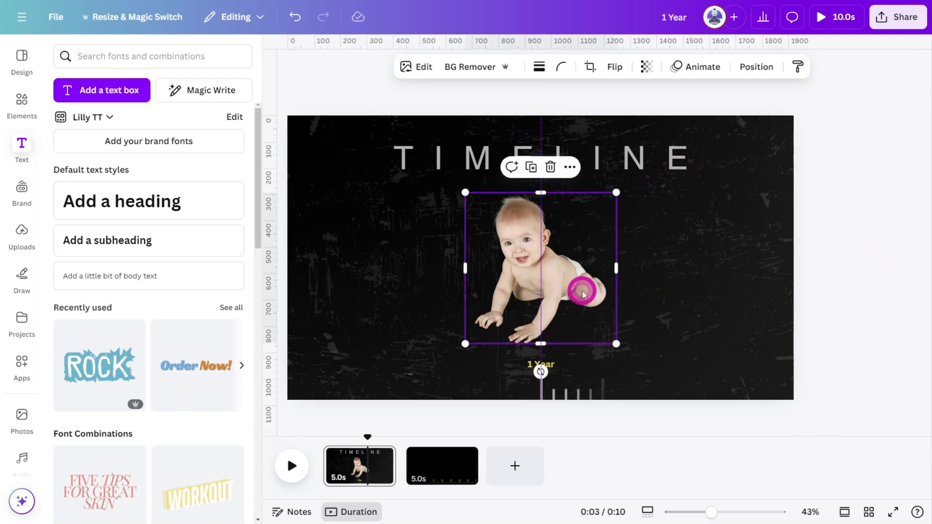
click(700, 66)
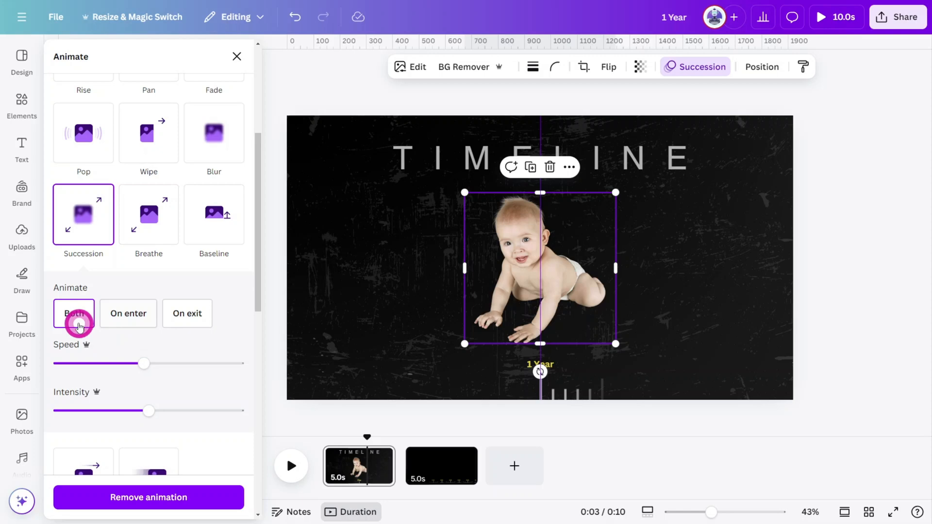
click(74, 313)
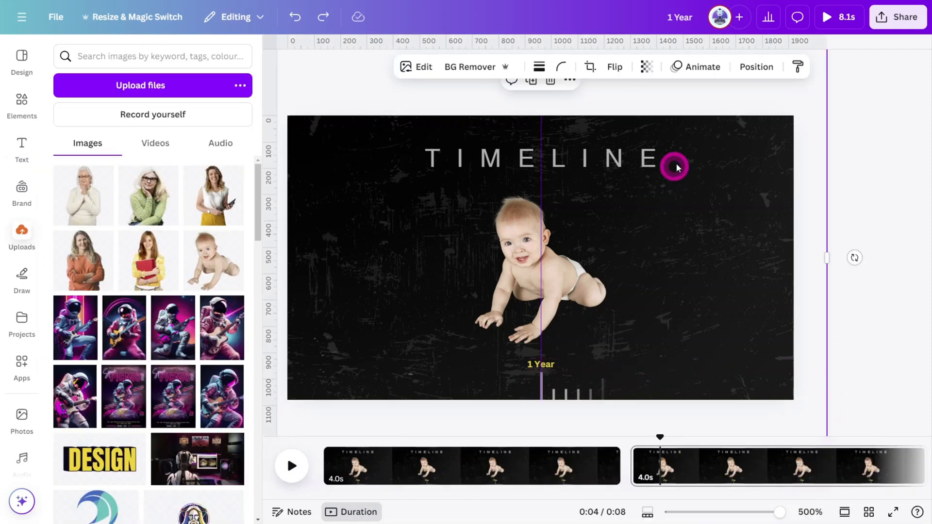
Duplicate the page, relabel the ruler '15 Years', and swap in the teenage girl photo
click(755, 67)
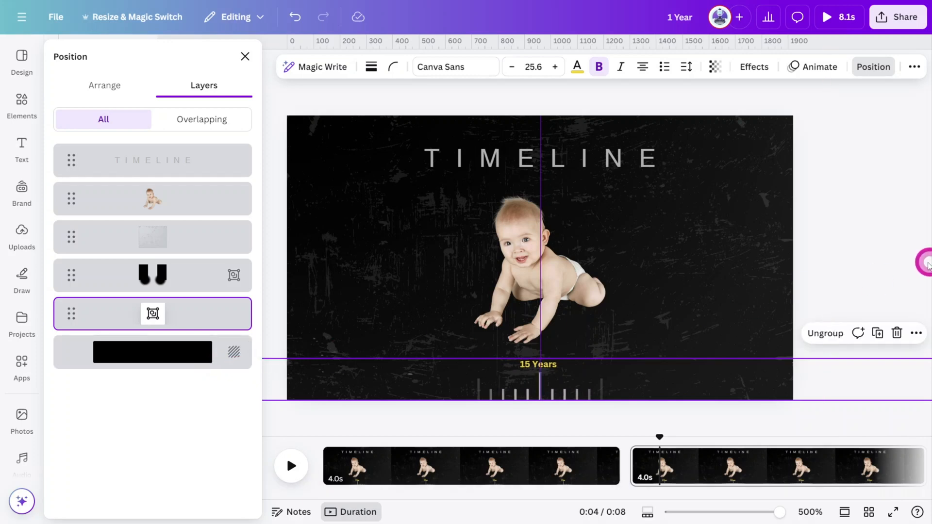
click(21, 232)
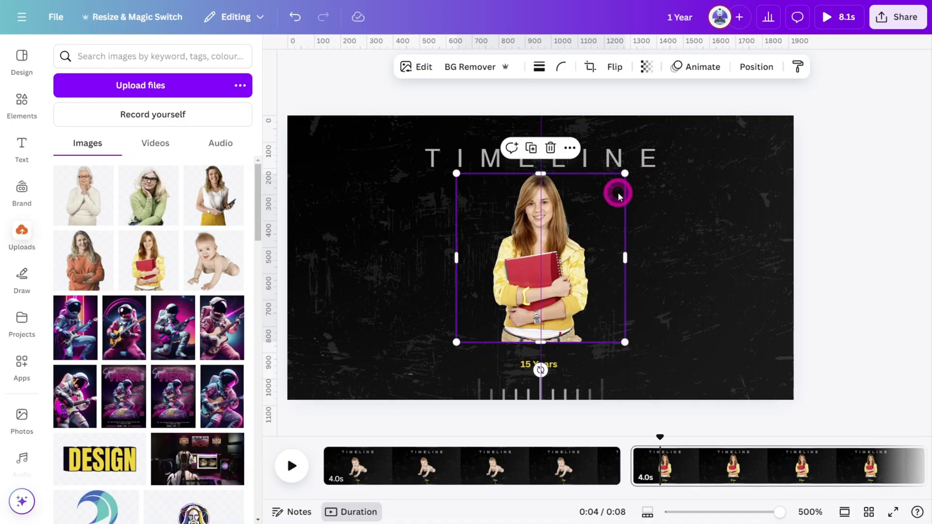
click(702, 66)
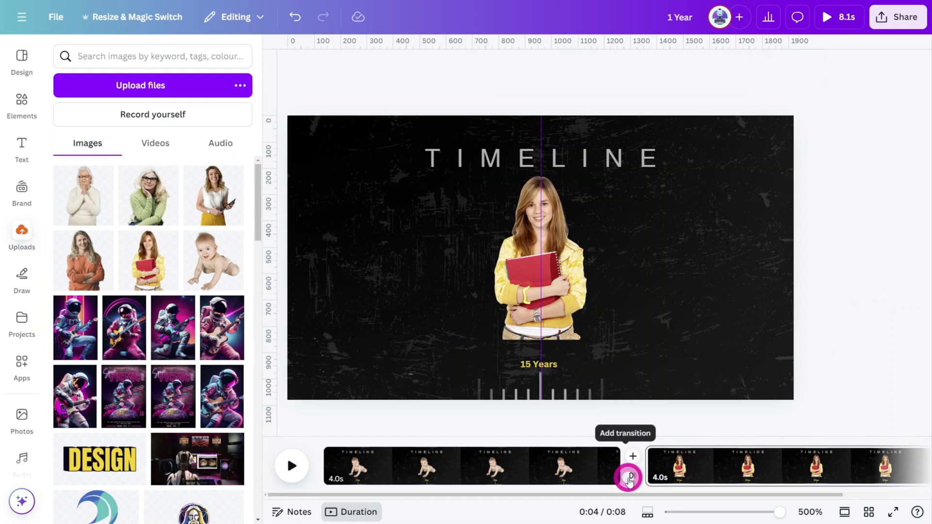
Add a 2-second Match & Move transition between the pages and preview full screen
click(632, 456)
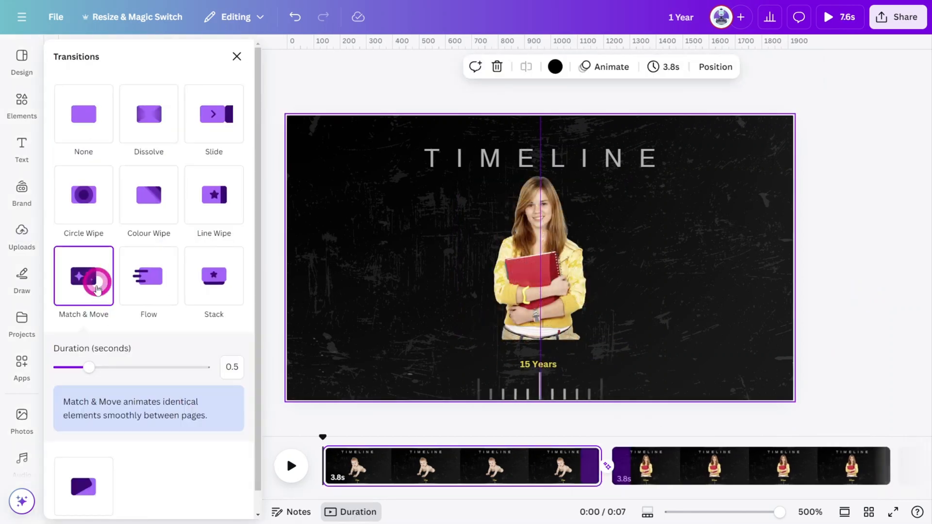
drag(89, 367, 205, 368)
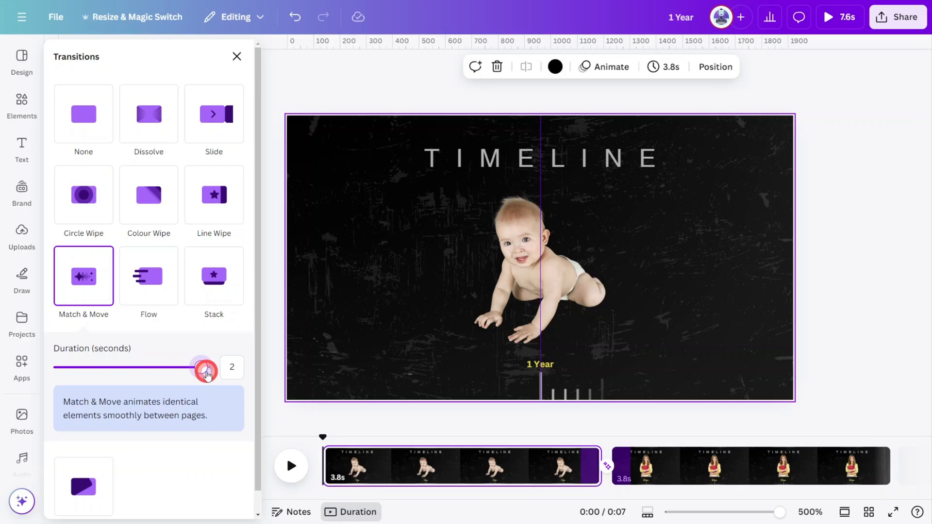
click(291, 465)
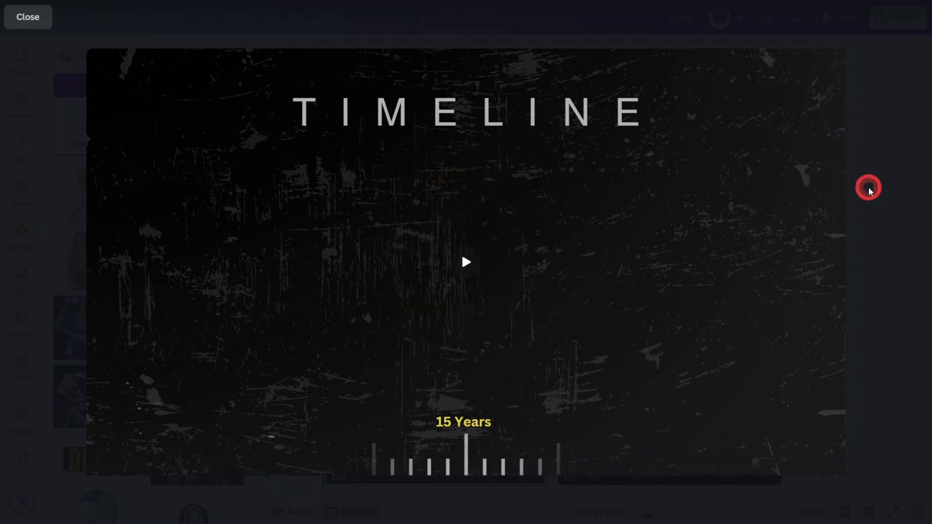
Close the full-screen preview, leaving both pages at 3 seconds each
click(27, 16)
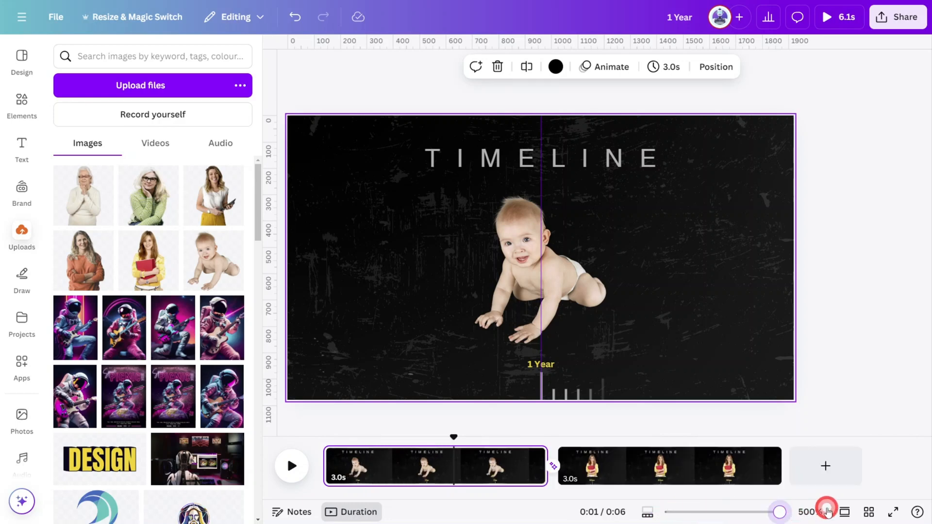
Show timing for the baby photo, trim its visible span, and play to check
click(510, 275)
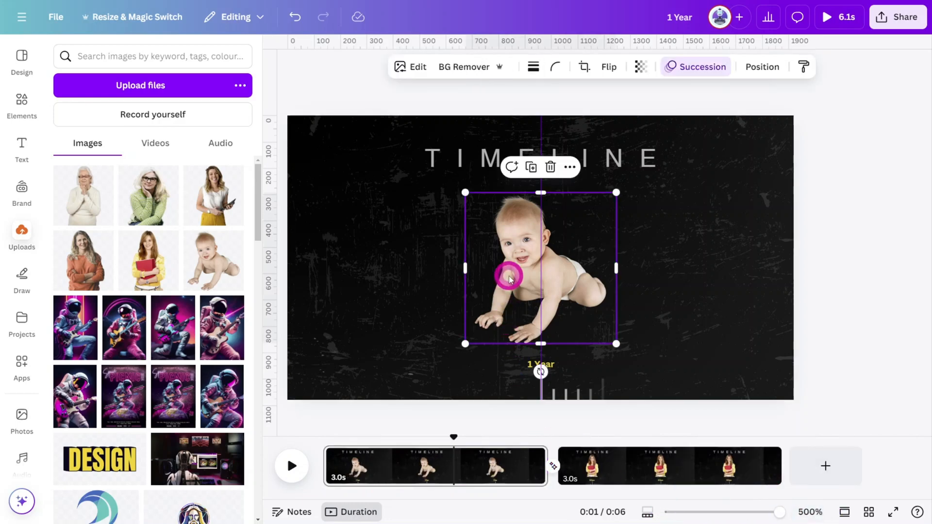
right_click(509, 276)
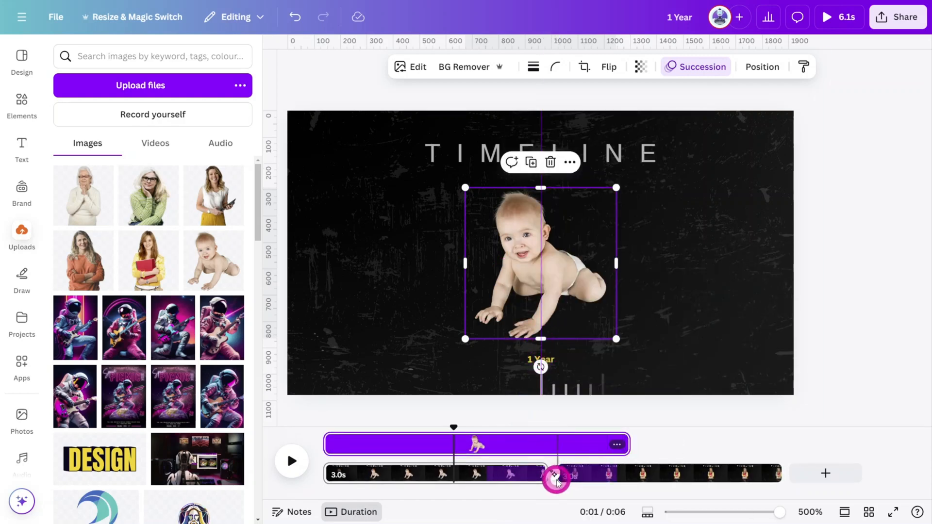
drag(556, 477, 606, 461)
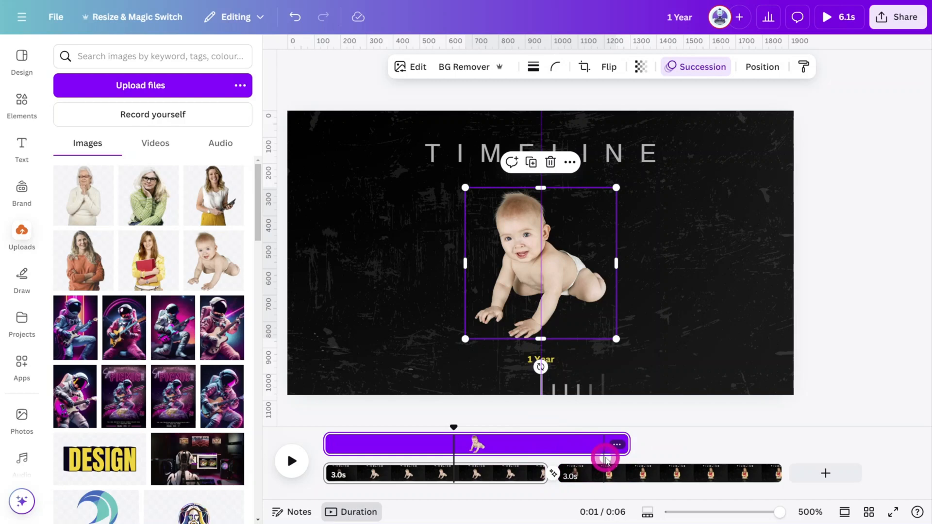
drag(605, 459, 499, 458)
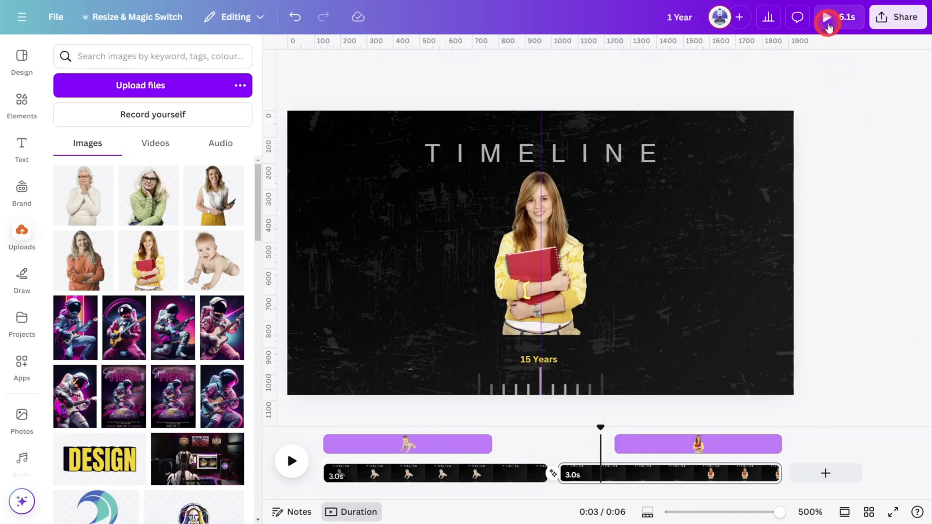
click(826, 16)
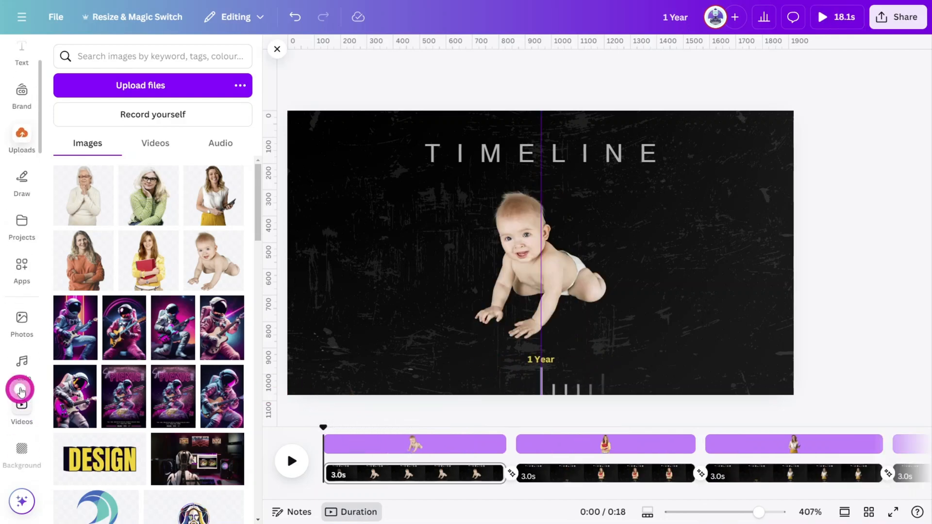
Add the Polaroid Camera sound effect at volume 10, with a second copy near page three
click(21, 364)
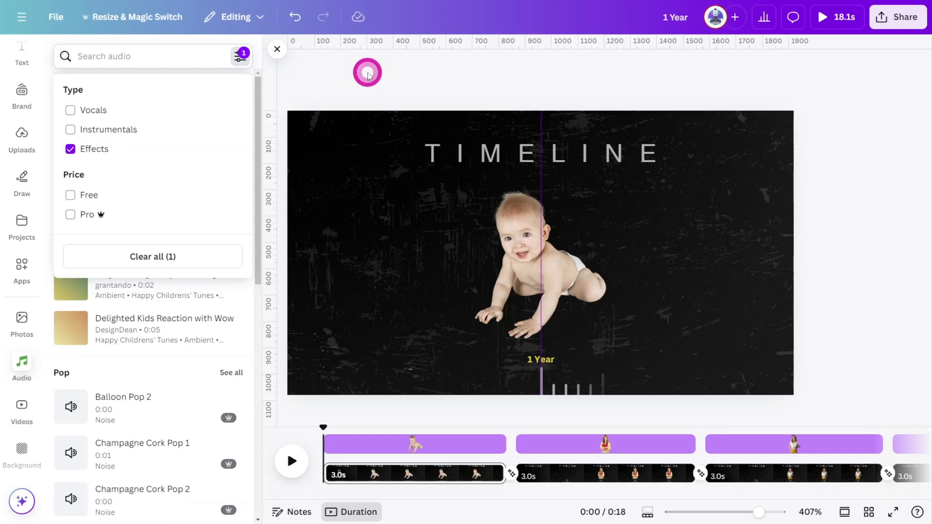
text(POLAROID CAMERA)
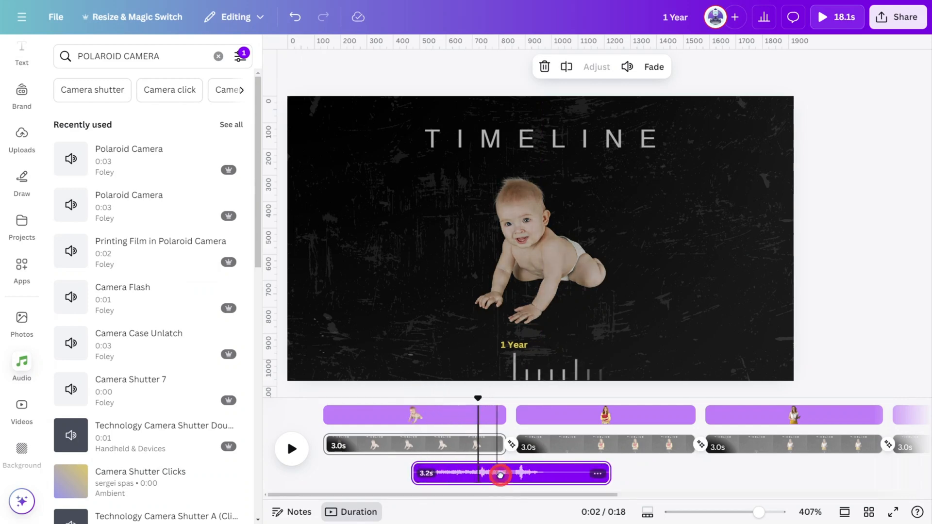
click(626, 67)
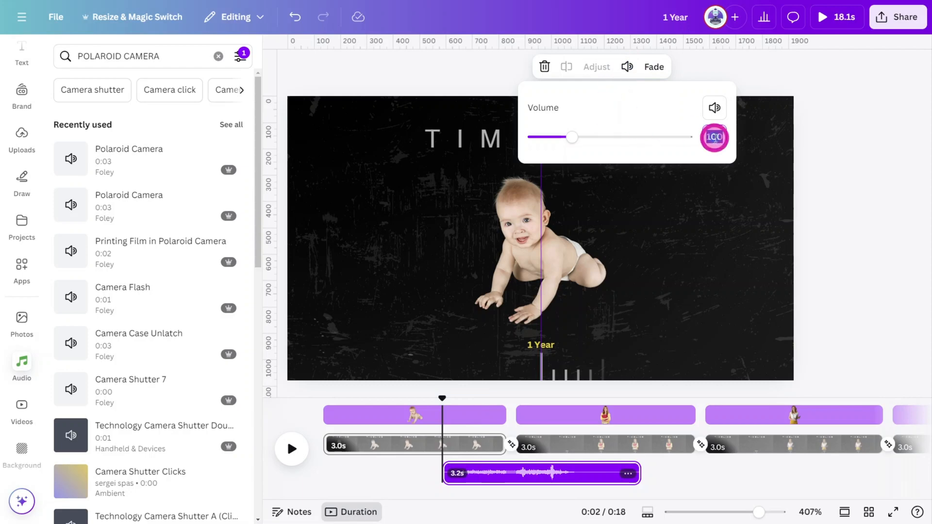
drag(572, 137, 538, 138)
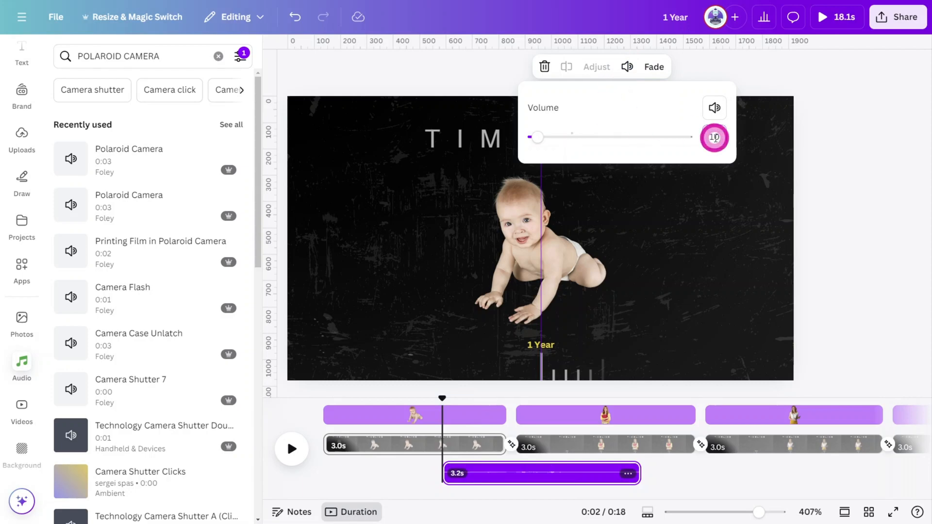
drag(442, 398, 437, 397)
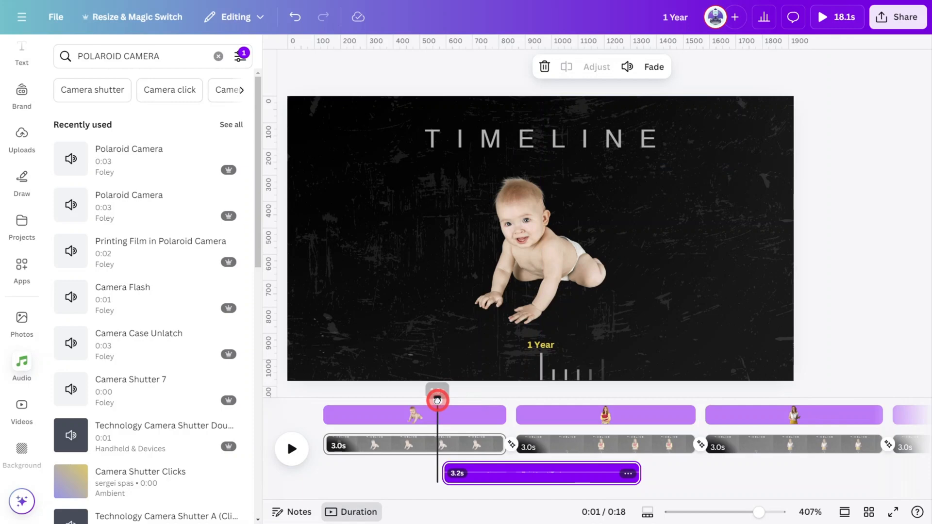
click(291, 449)
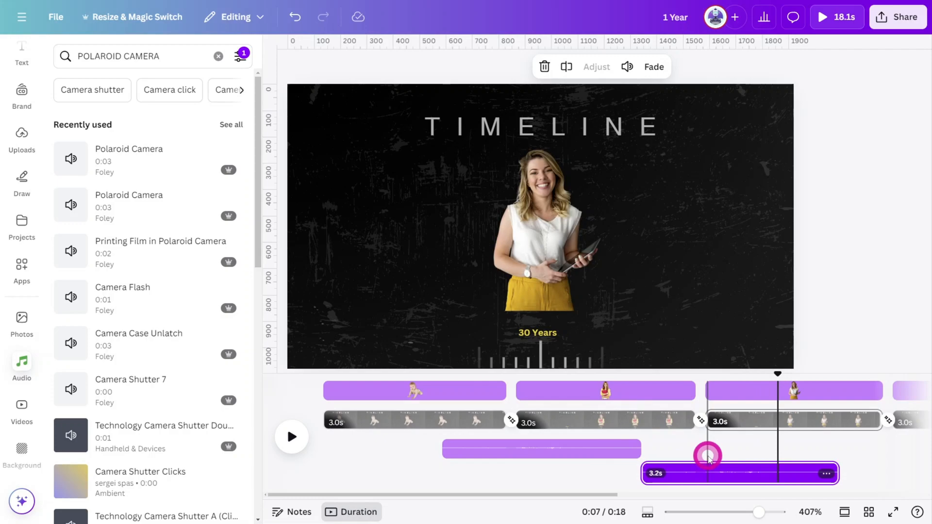
drag(707, 456, 682, 379)
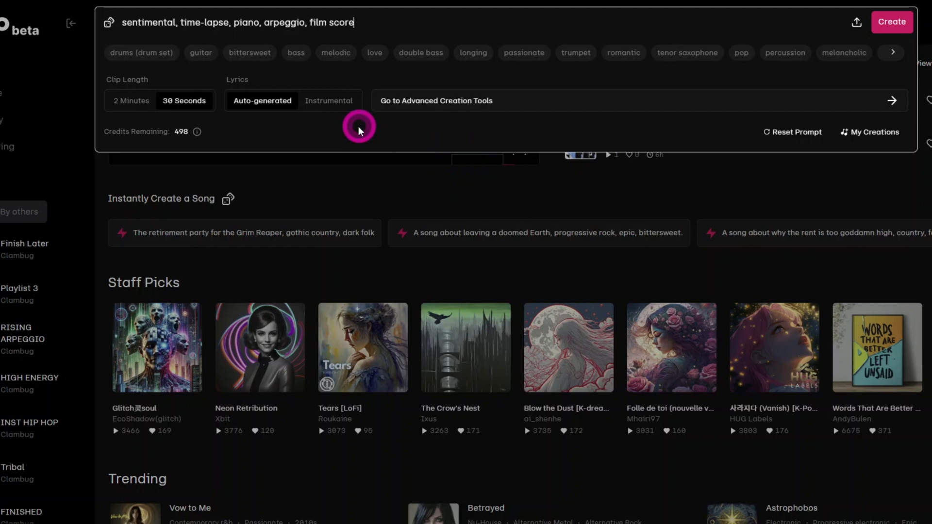
Switch the Udio piano film score prompt to Instrumental
click(329, 100)
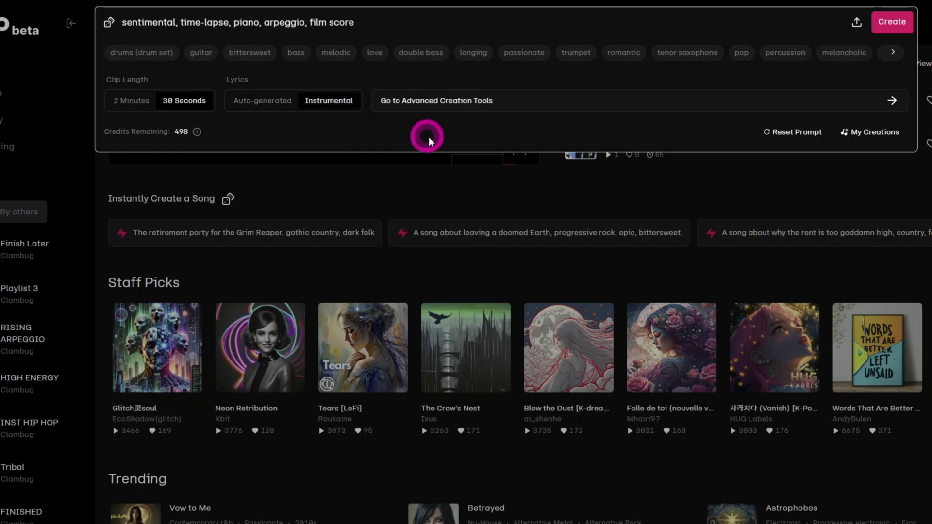